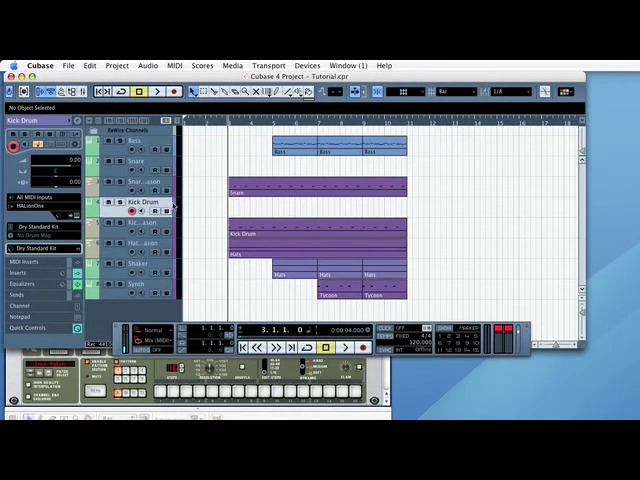
Enable the Redrum shaker ReWire channel so it shows as a track.
left_click(140, 164)
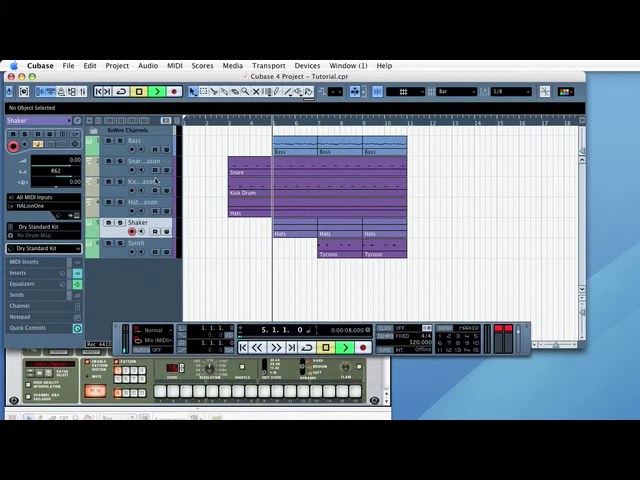
In Reason, turn the Redrum shaker channel's Pan knob to the right.
left_click(344, 348)
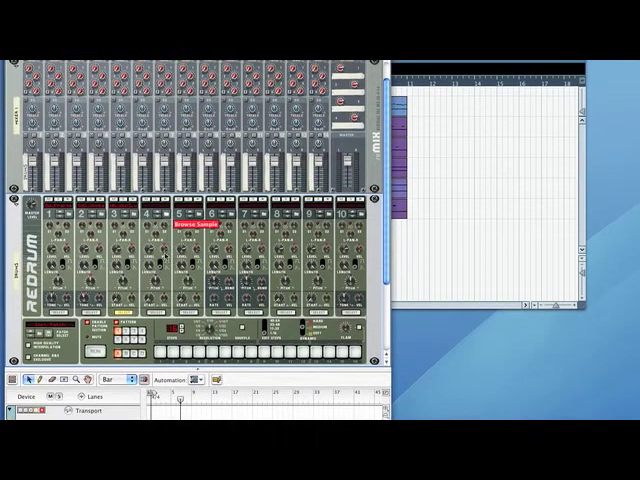
left_click(196, 232)
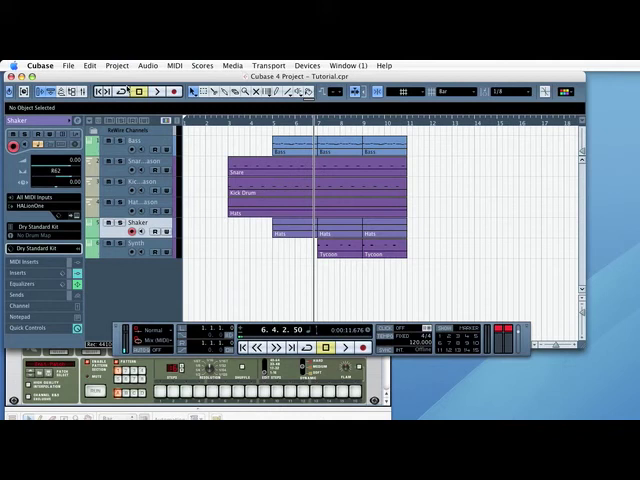
Add a new MIDI track below the existing drum tracks via Project > Add Track.
left_click(116, 64)
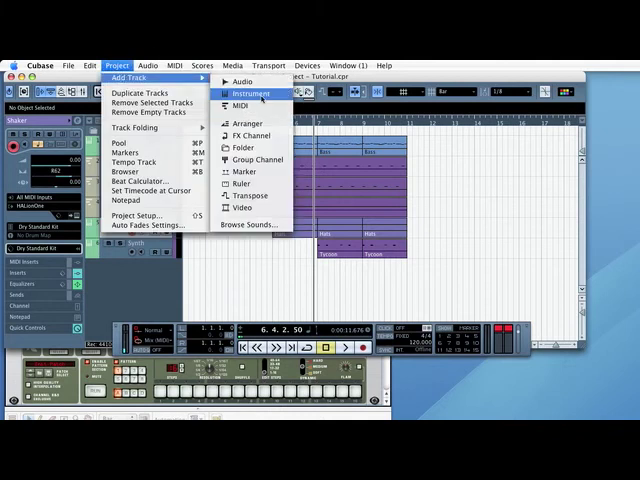
left_click(248, 92)
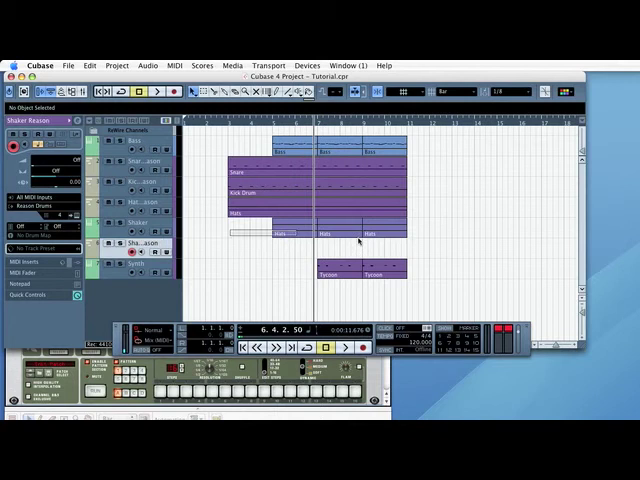
left_click(300, 232)
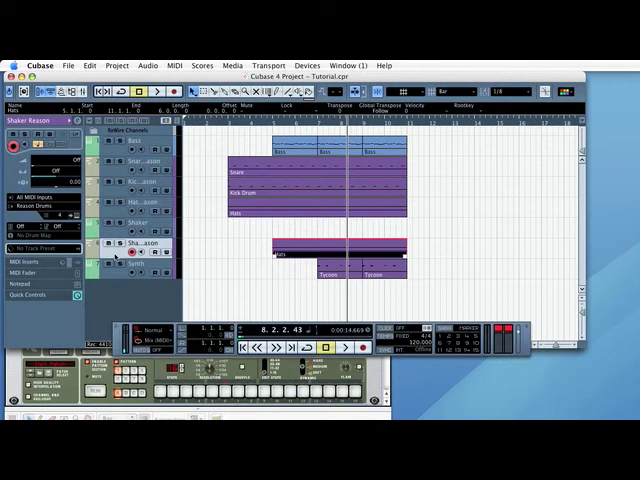
mouse_move(32, 332)
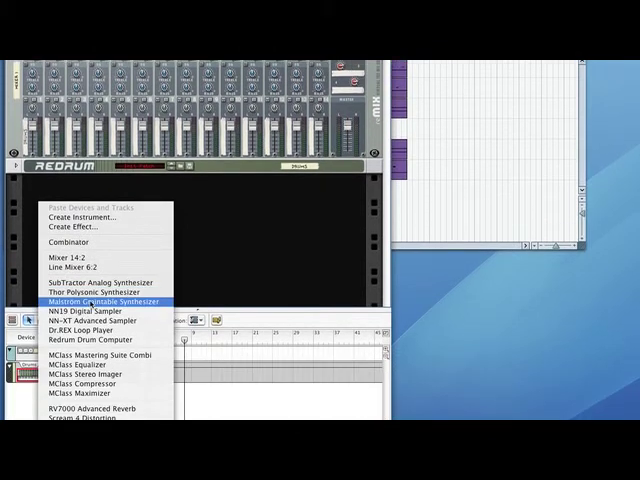
Create a Malström Graintable Synthesizer in the rack and browse its patch folders for a patch.
left_click(98, 300)
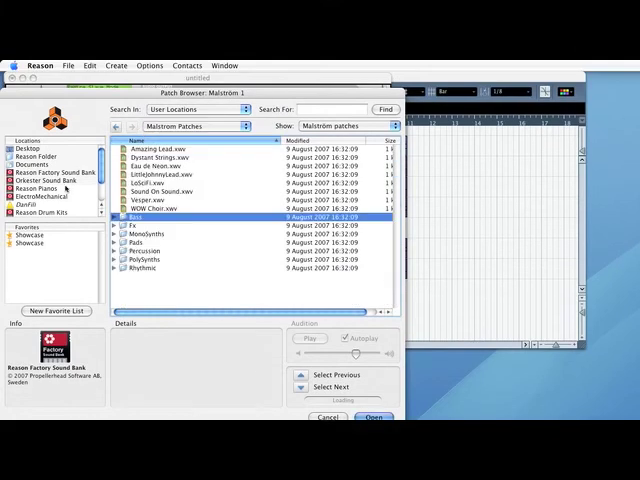
mouse_move(164, 258)
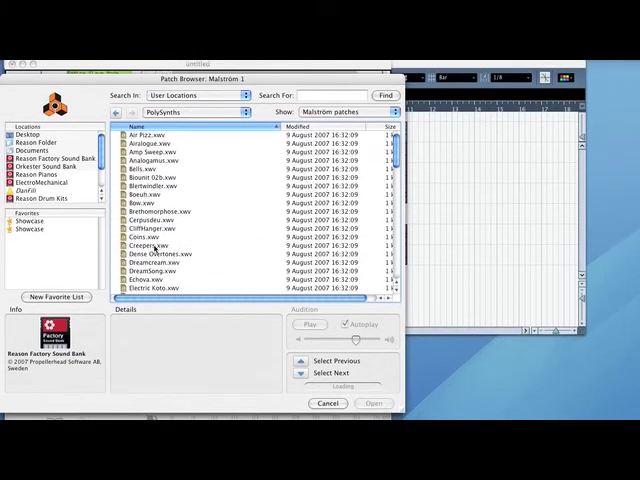
scroll("down", 3)
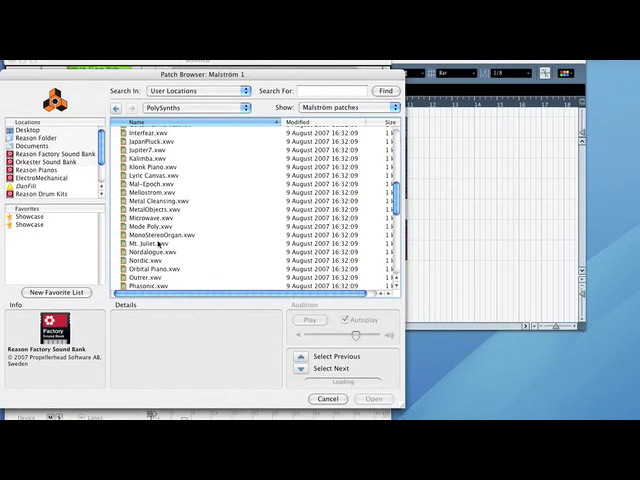
scroll("down", 3)
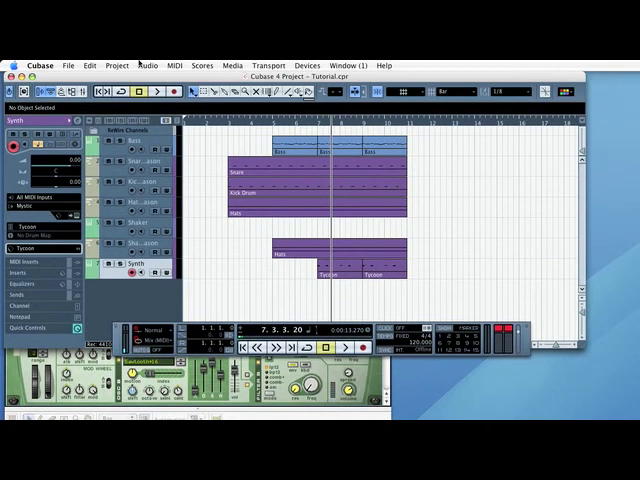
Add a new MIDI track for the Malström via Project > Add Track > MIDI.
left_click(116, 64)
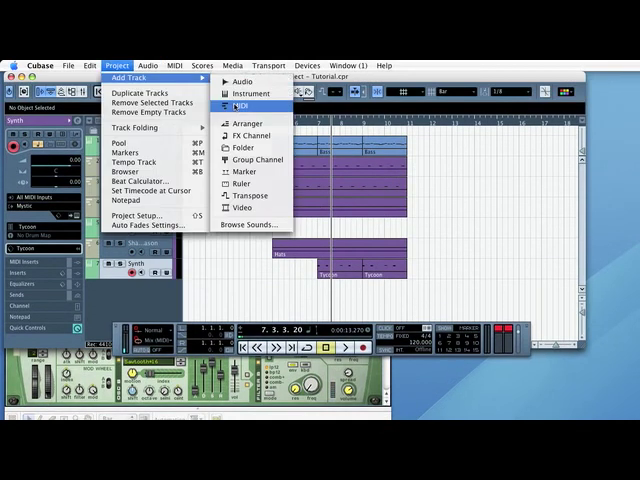
left_click(240, 100)
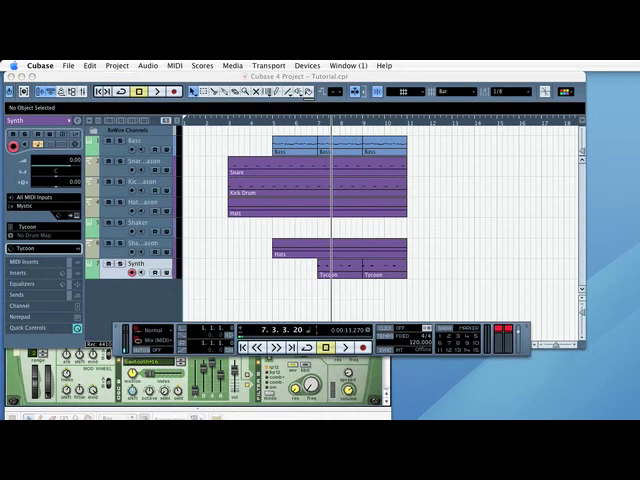